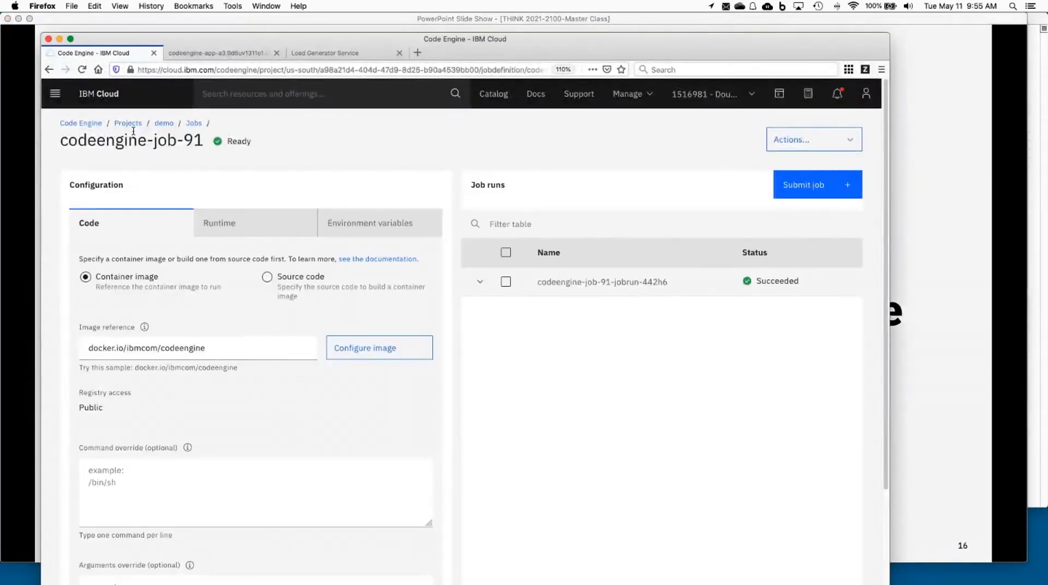
Return to the Code Engine overview showing the container-image and source-code starting points
click(80, 123)
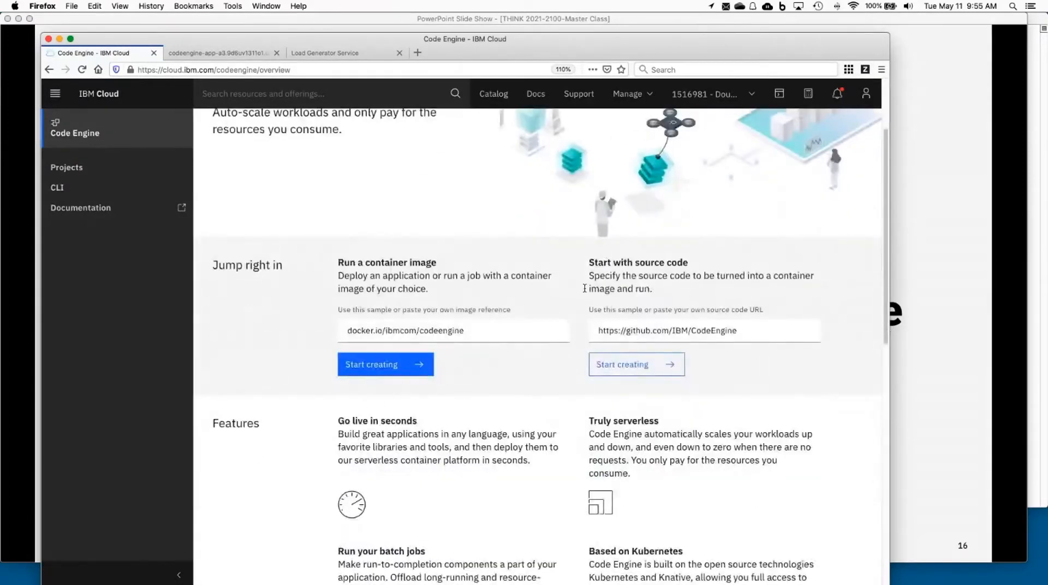
click(704, 331)
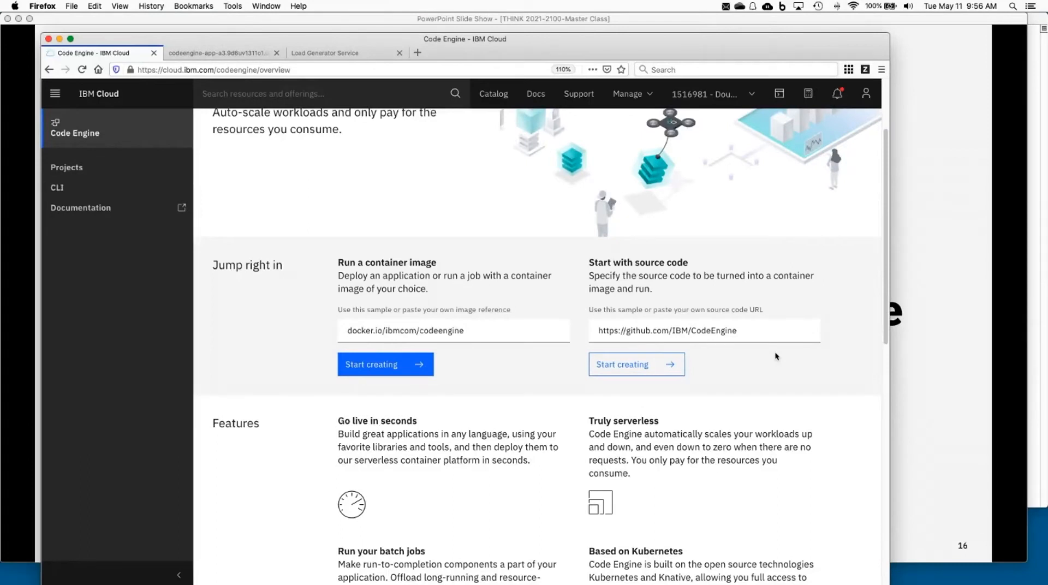
mouse_move(760, 406)
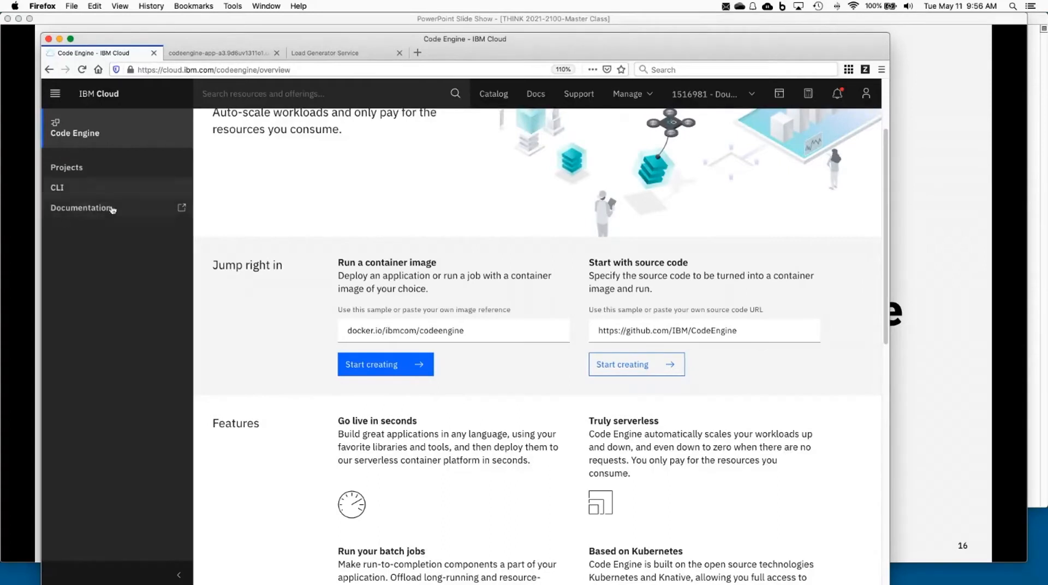
mouse_move(390, 352)
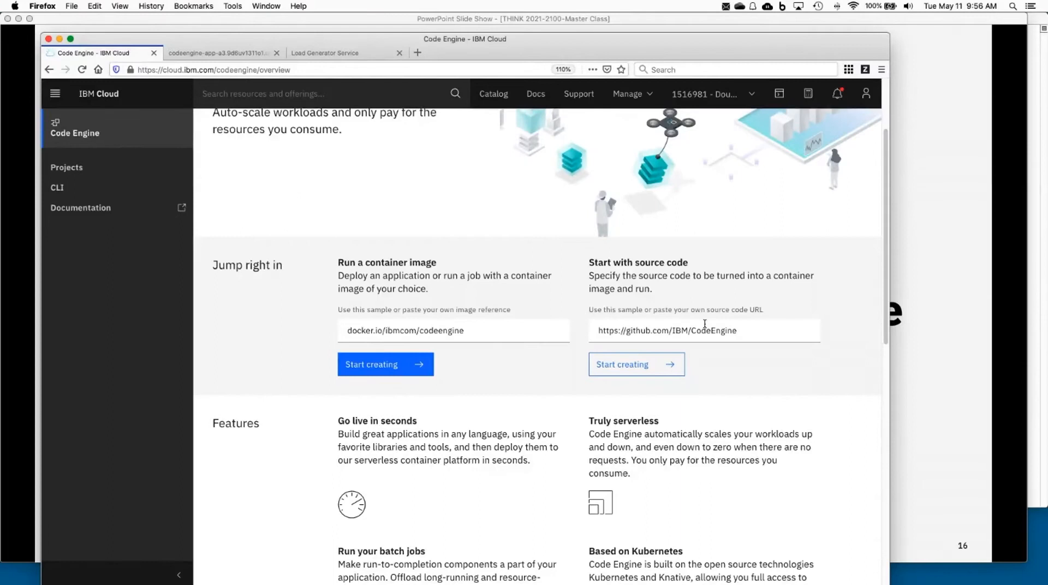
mouse_move(709, 371)
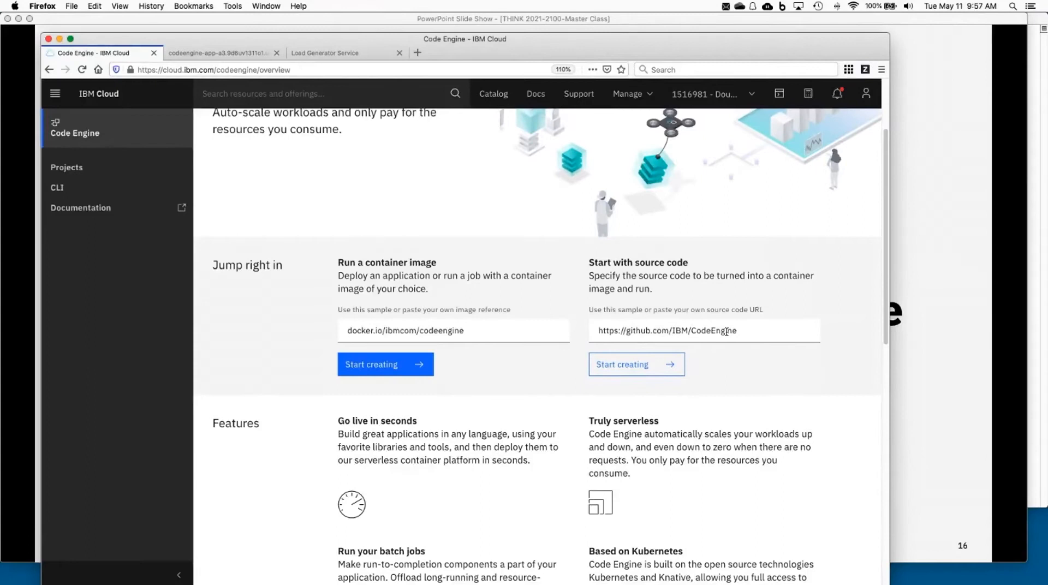
mouse_move(742, 366)
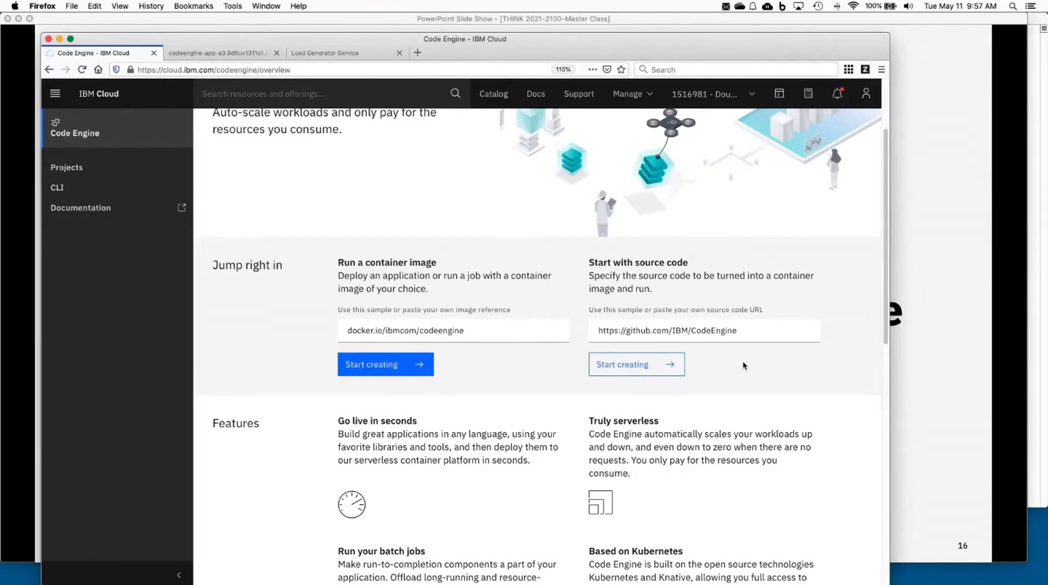
mouse_move(731, 352)
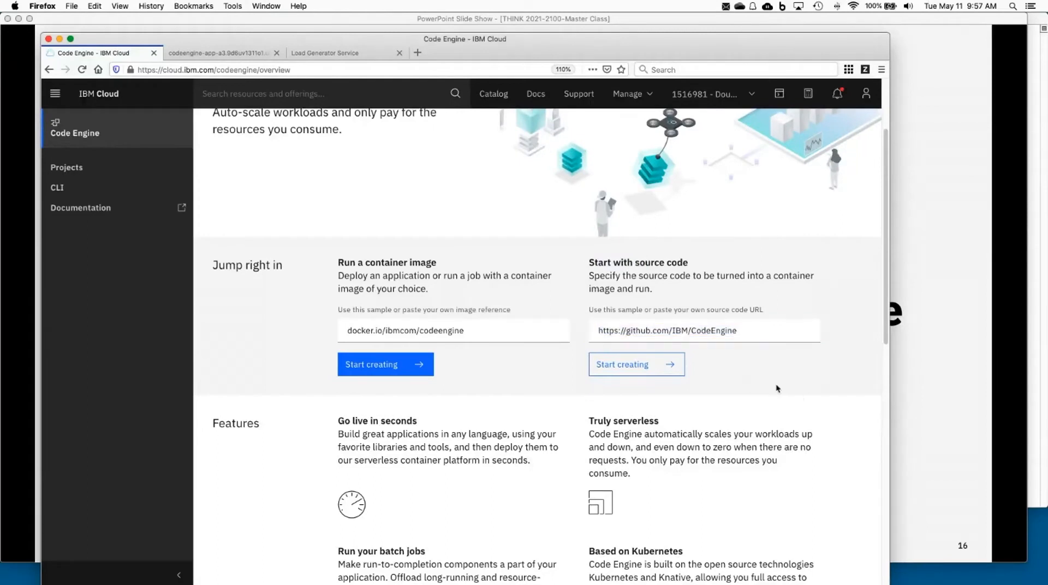
click(621, 365)
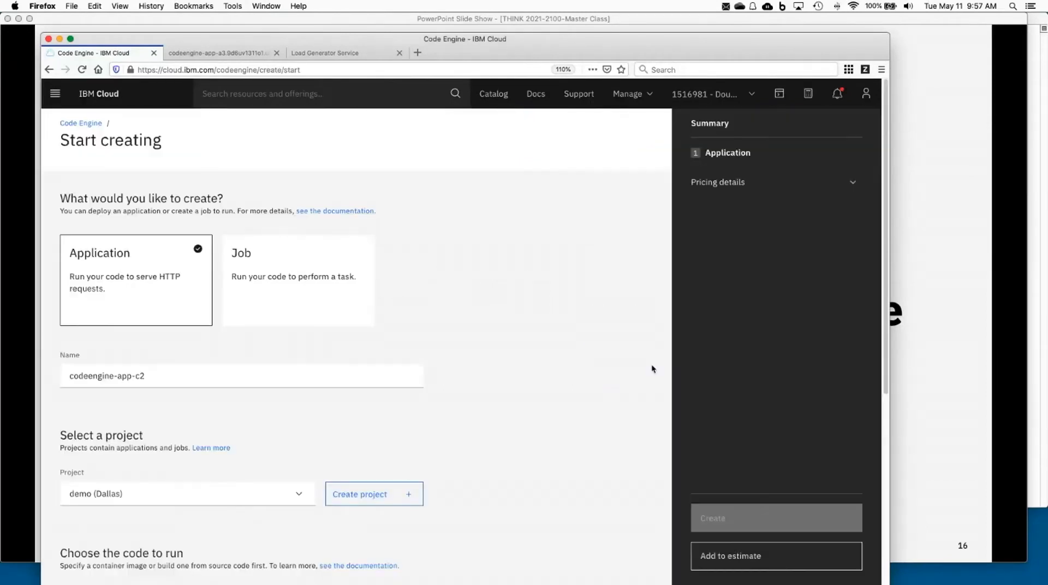
mouse_move(362, 327)
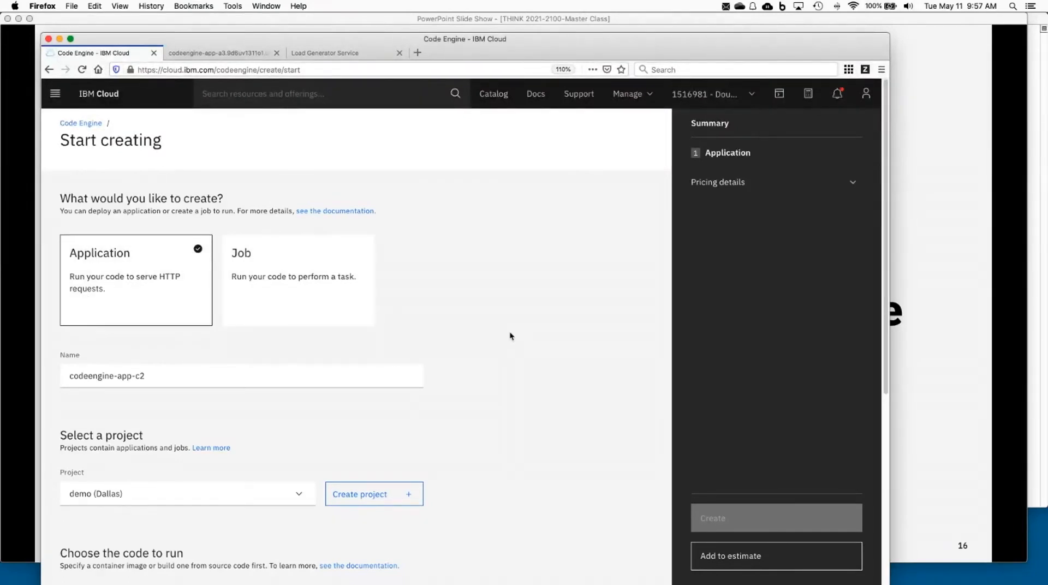
scroll(down, 3)
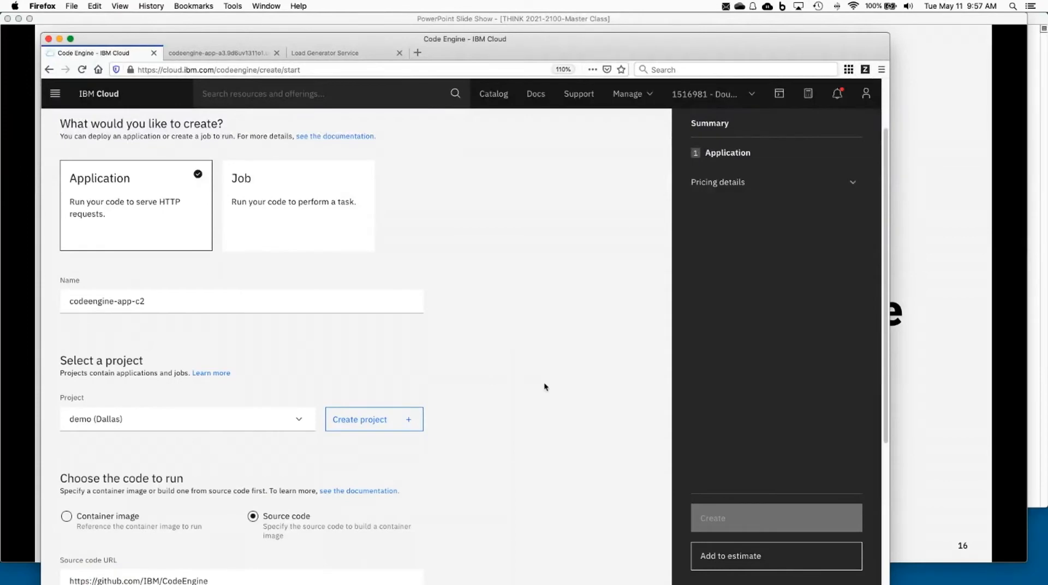
scroll(down, 3)
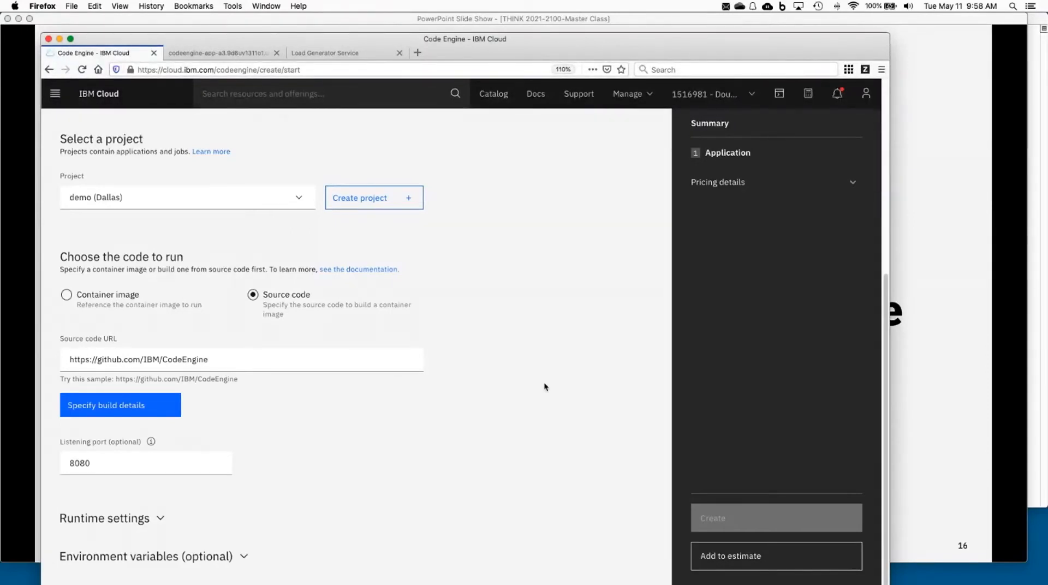
mouse_move(432, 382)
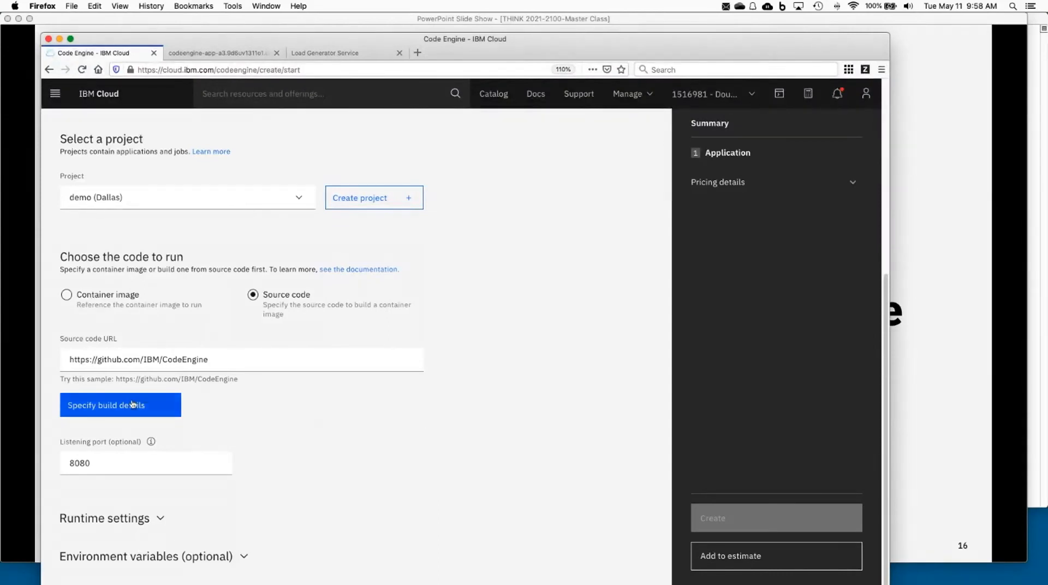
Build from the repository's Dockerfile on the main branch with Extra Large build resources
click(120, 405)
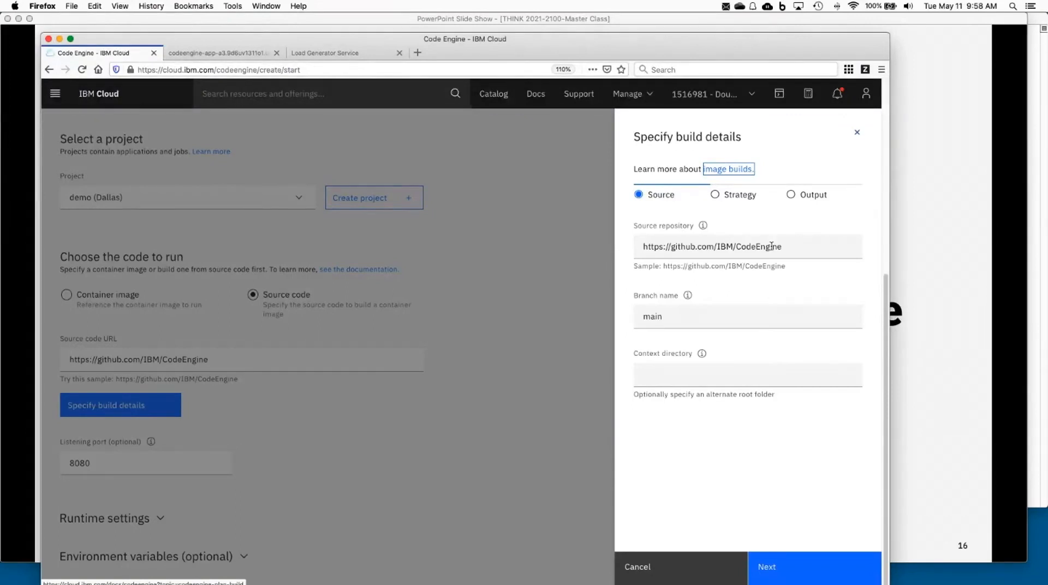
double_click(740, 245)
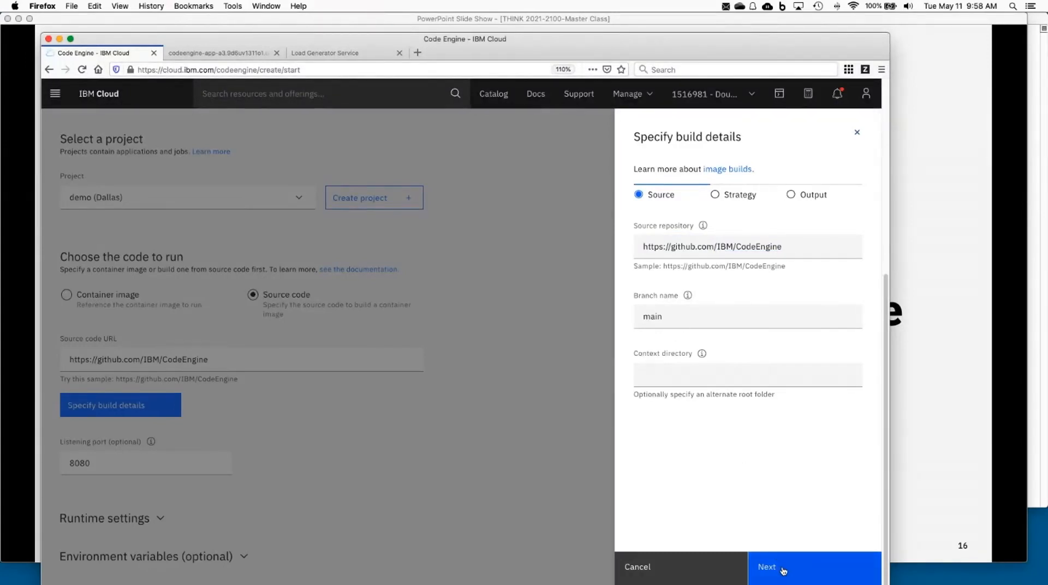
click(766, 567)
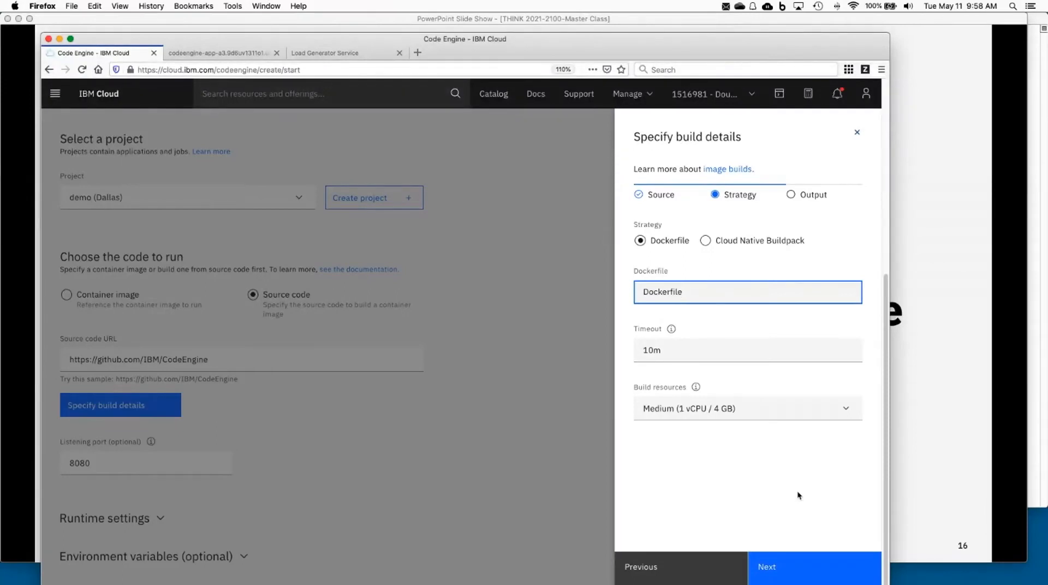
click(747, 292)
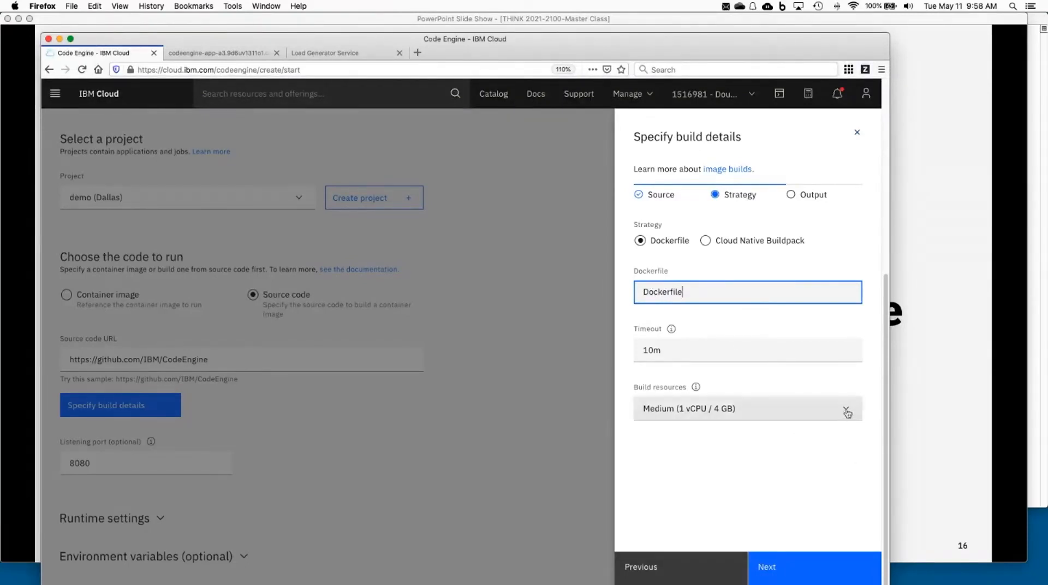
click(746, 409)
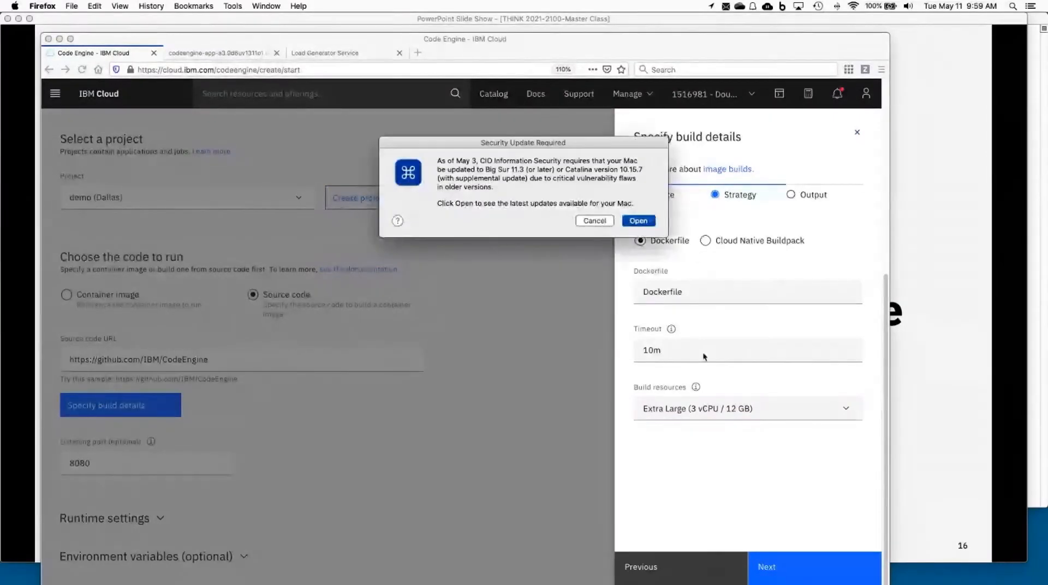
Push the built image to us.icr.io in namespace ce-demos as codeengine-codeengine-49 and finish the build details
click(594, 221)
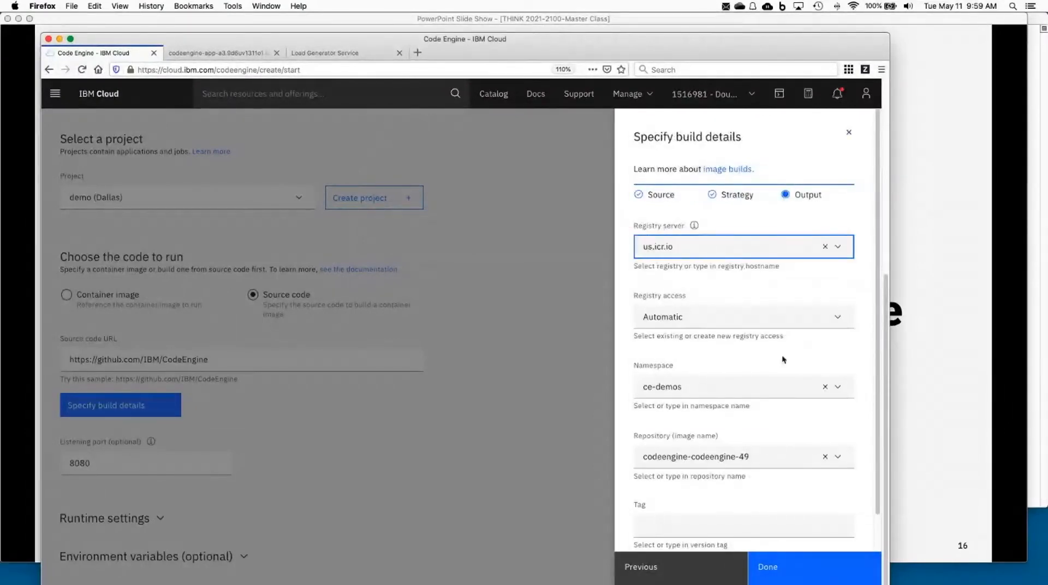
click(734, 246)
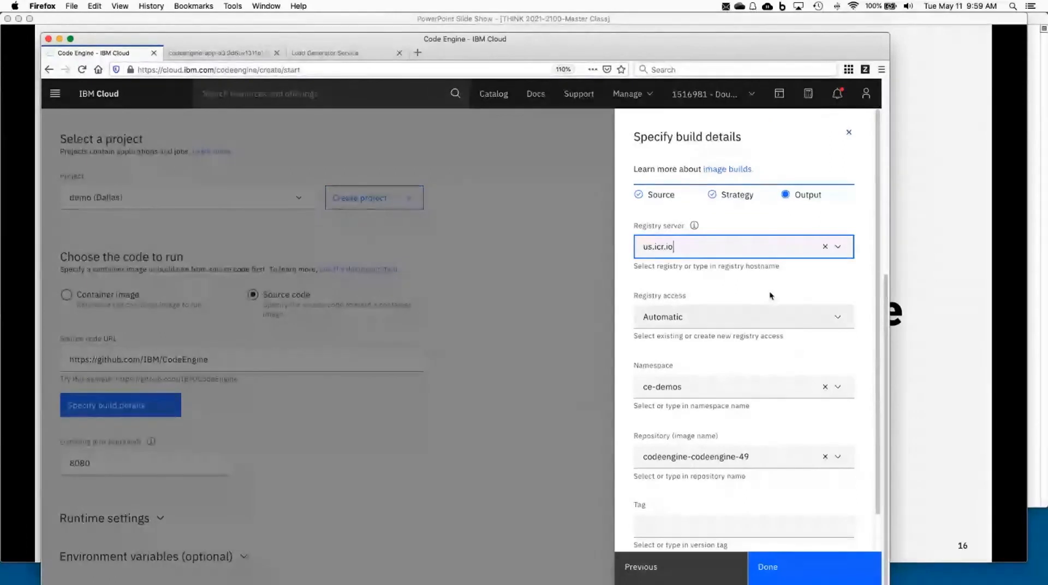
mouse_move(653, 287)
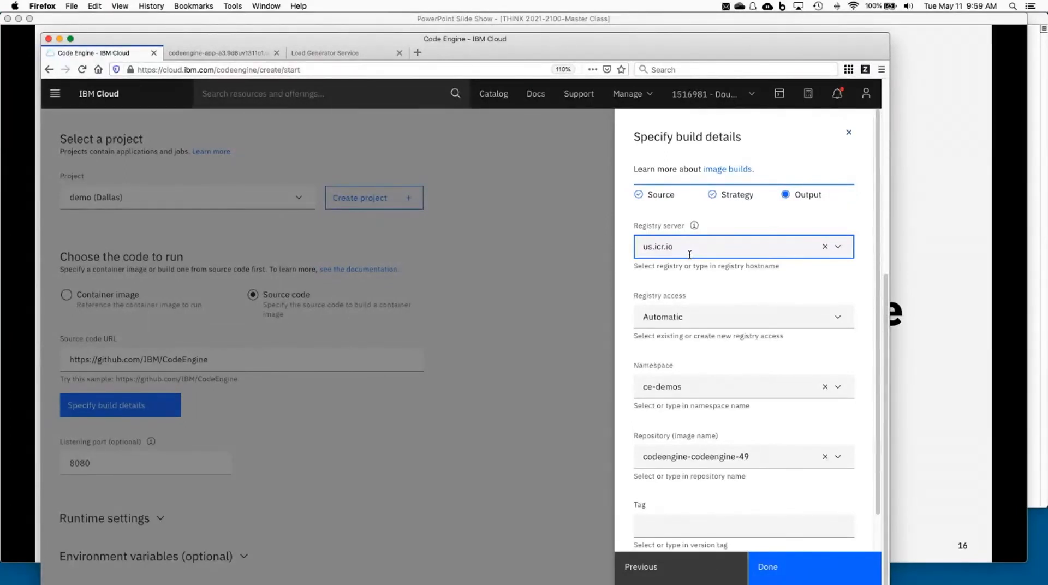
mouse_move(654, 347)
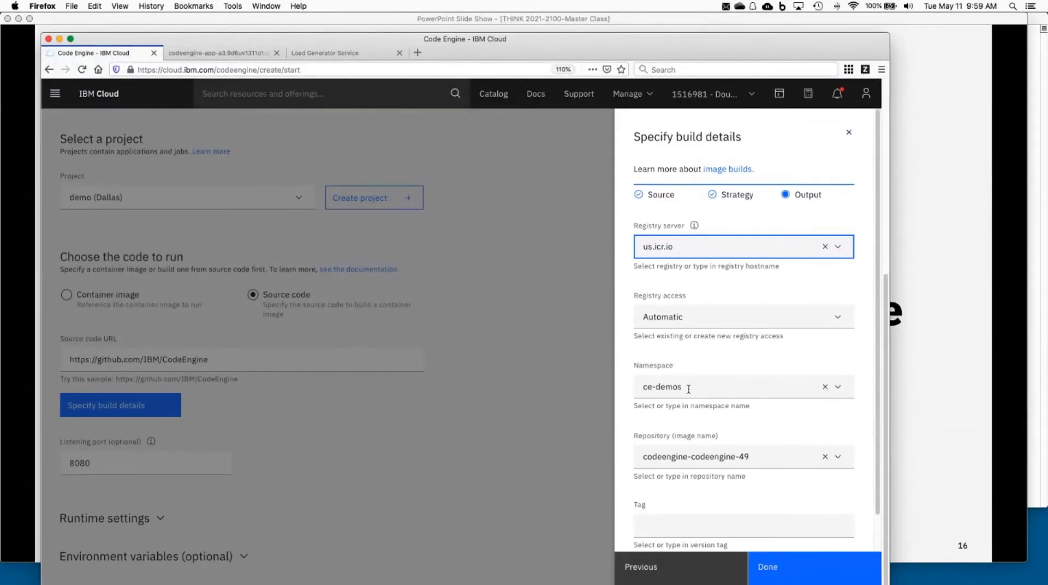
click(735, 386)
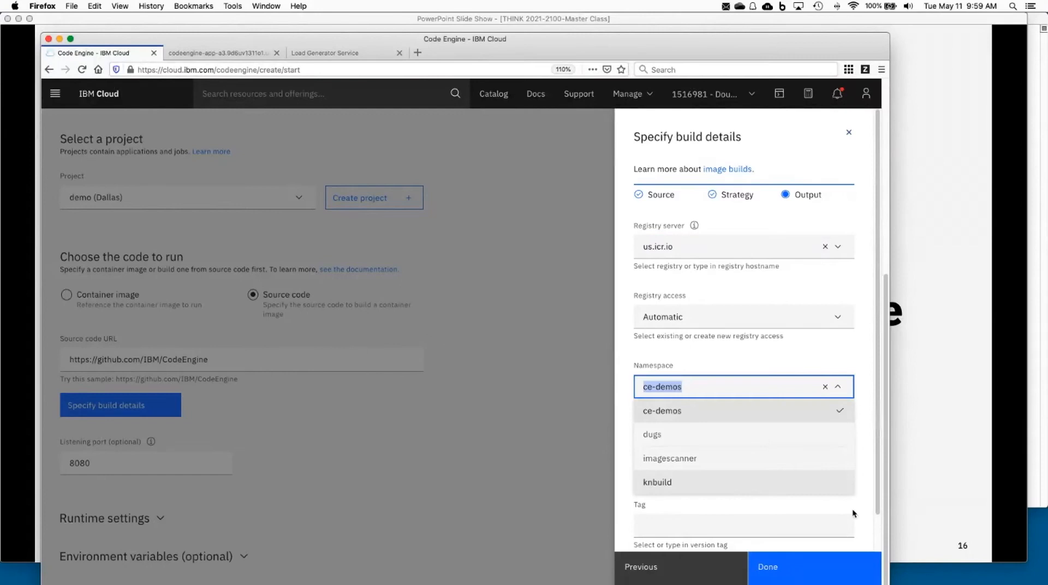
click(661, 410)
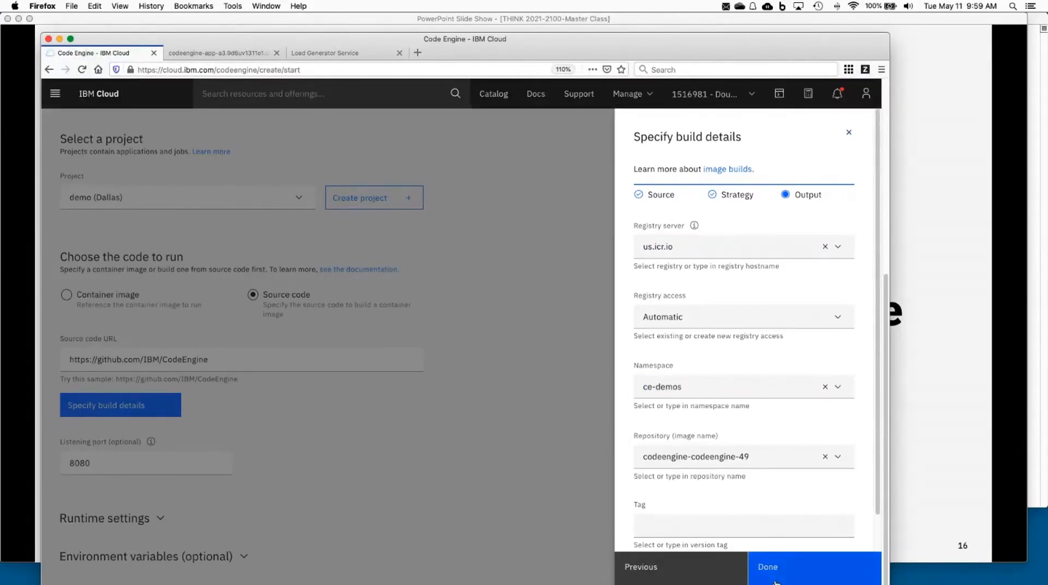
click(767, 566)
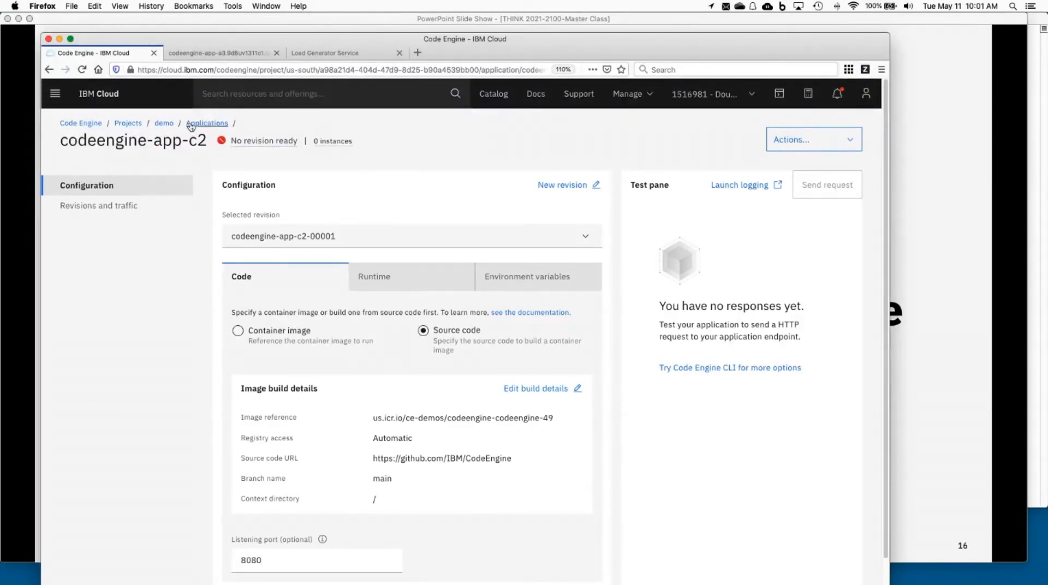
mouse_move(206, 124)
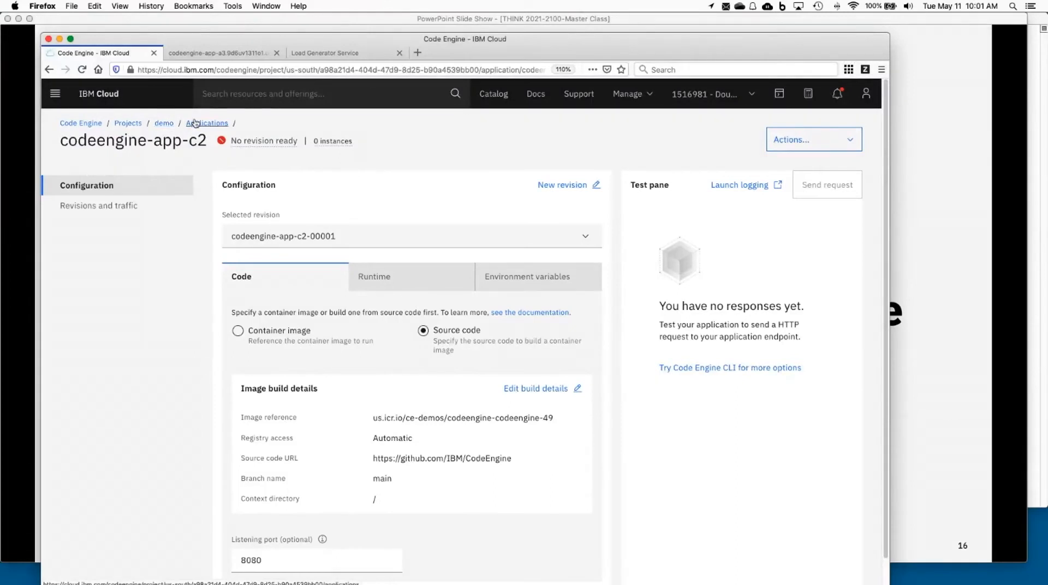
Return to the demo project to see the app's image build listed as ready
click(208, 123)
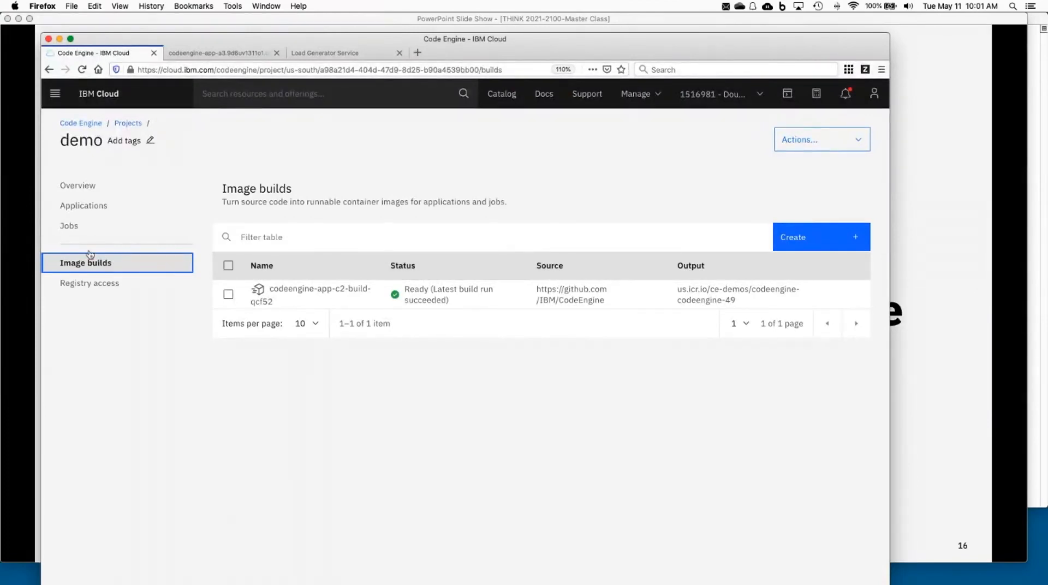
mouse_move(84, 206)
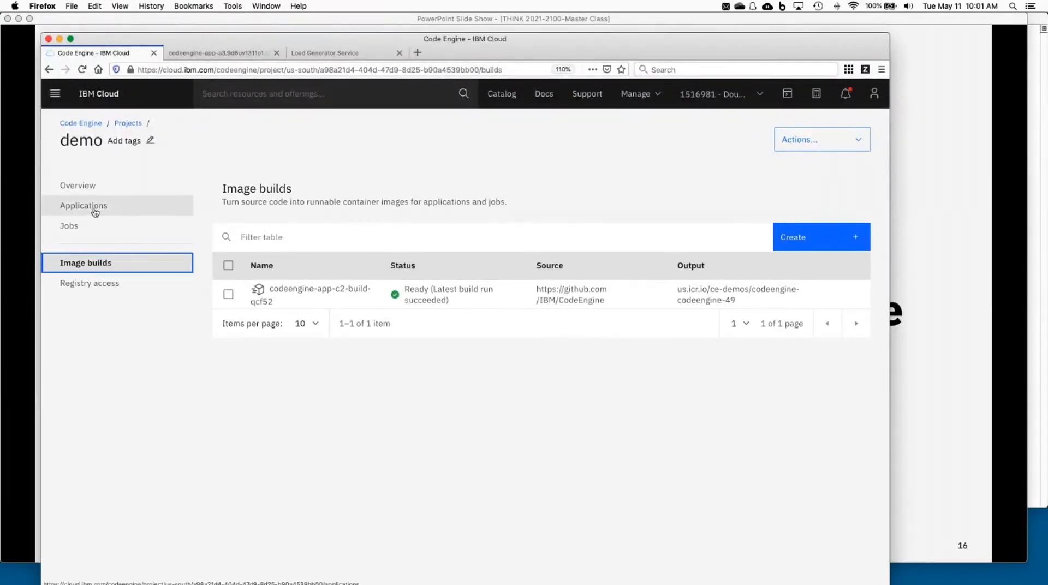
View codeengine-app-c2's served Hello World page from the Applications list, then return to its configuration
click(84, 205)
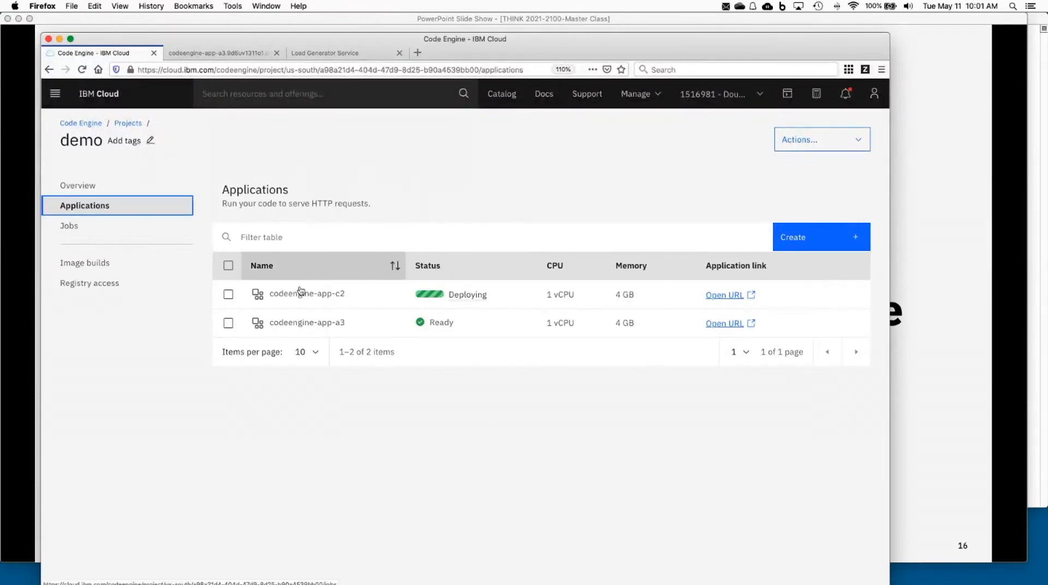
click(307, 293)
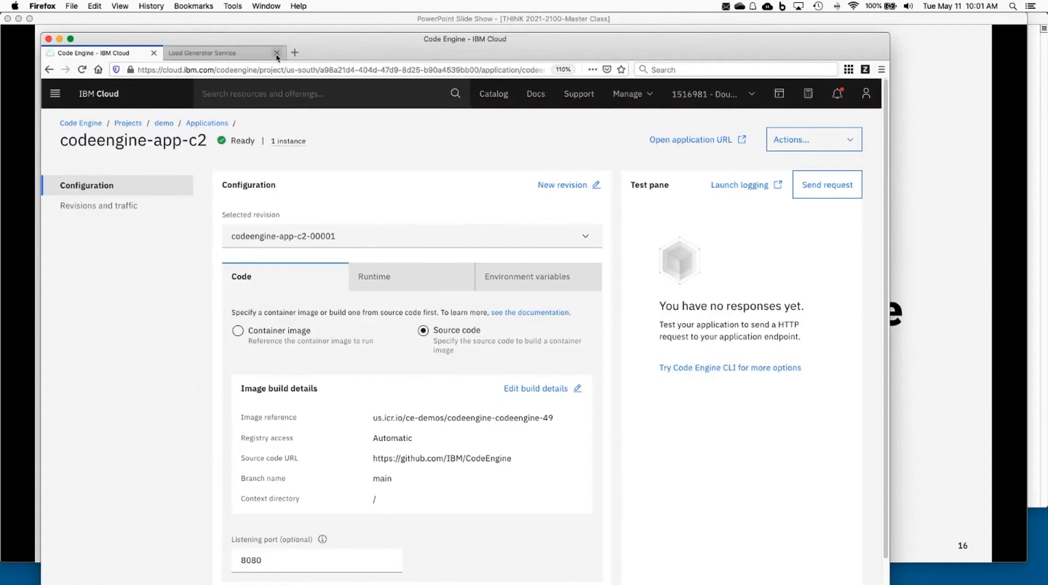
mouse_move(690, 139)
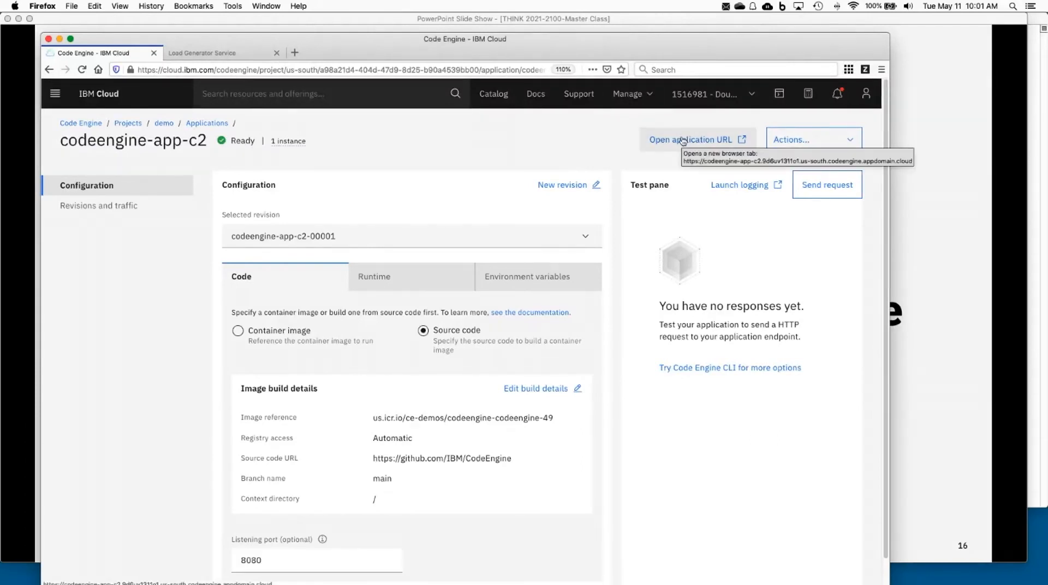
click(691, 138)
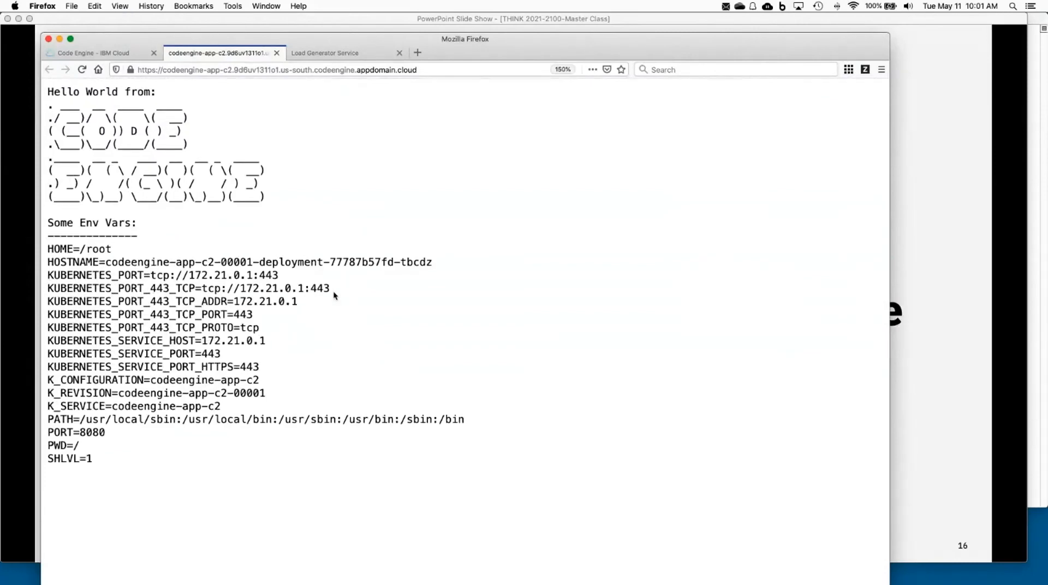
mouse_move(132, 120)
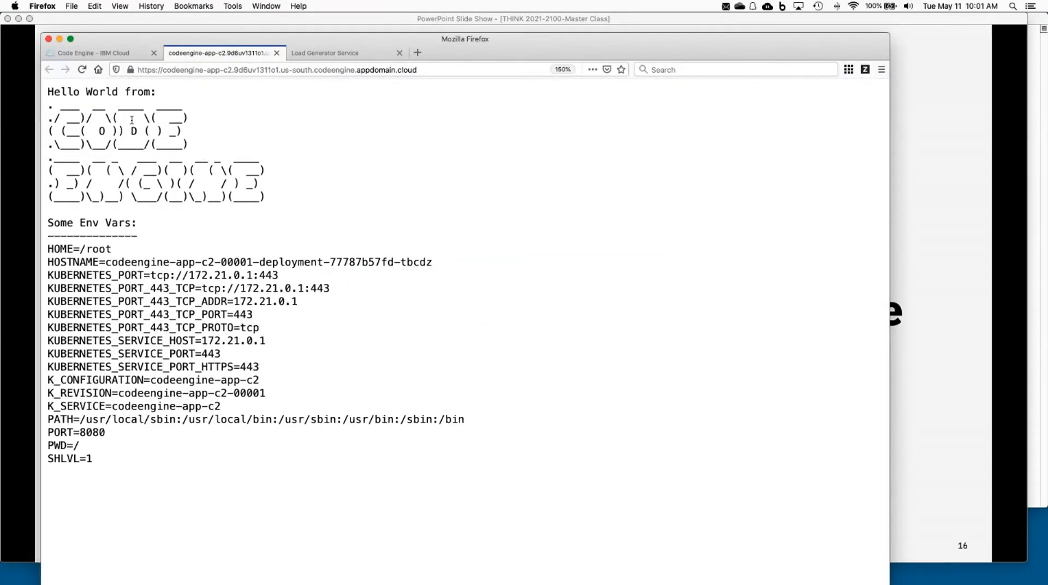
click(93, 52)
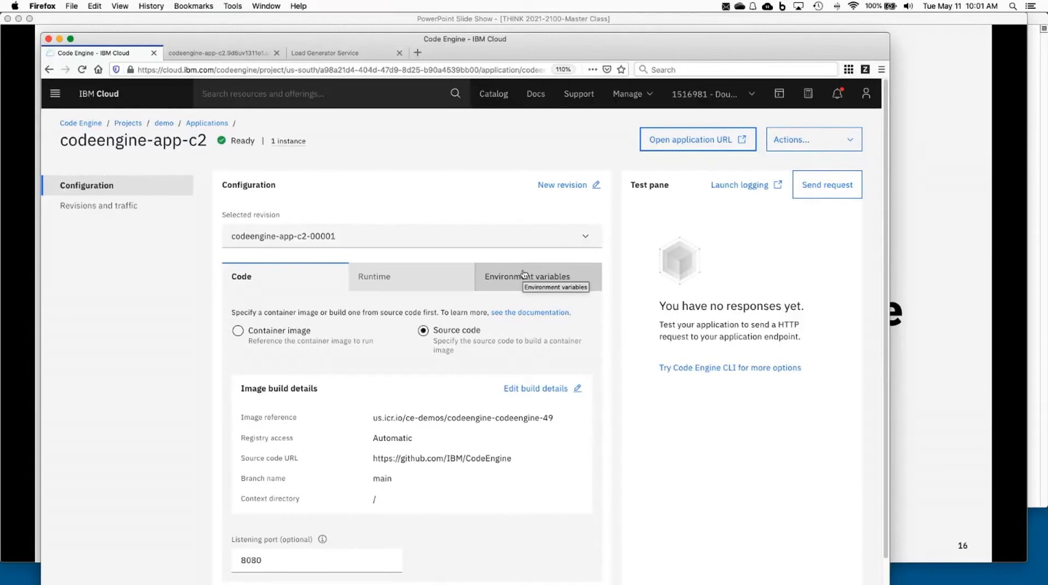
Advance the presentation to the slide with the build create, buildrun submit and app create commands
click(375, 276)
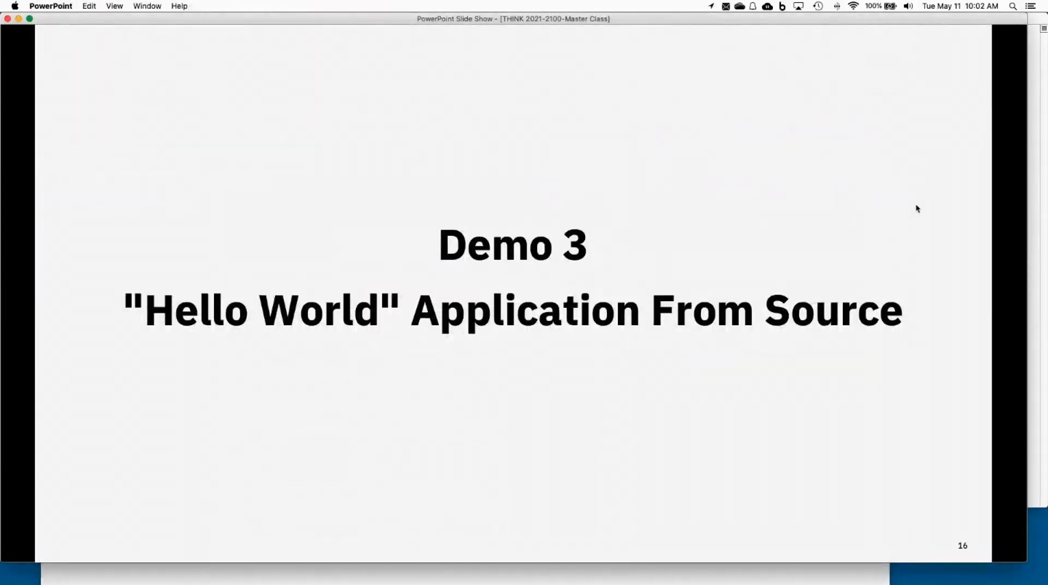
key(right)
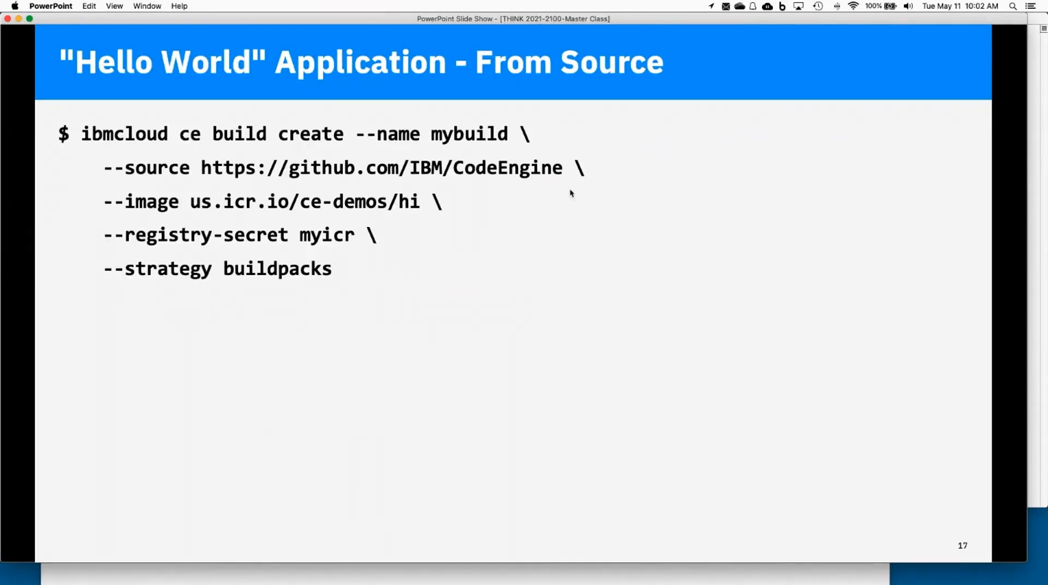
mouse_move(706, 198)
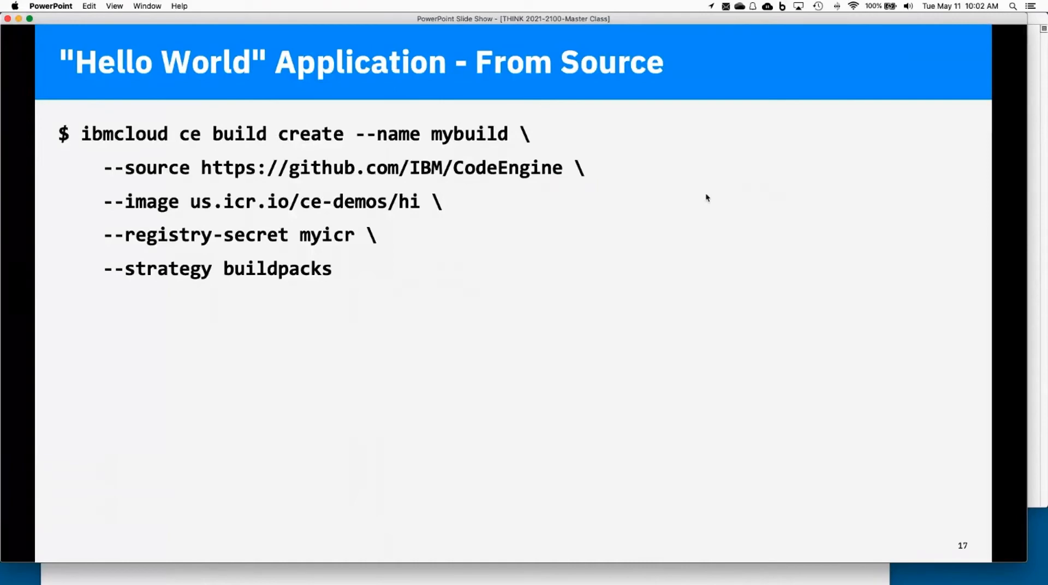
mouse_move(475, 171)
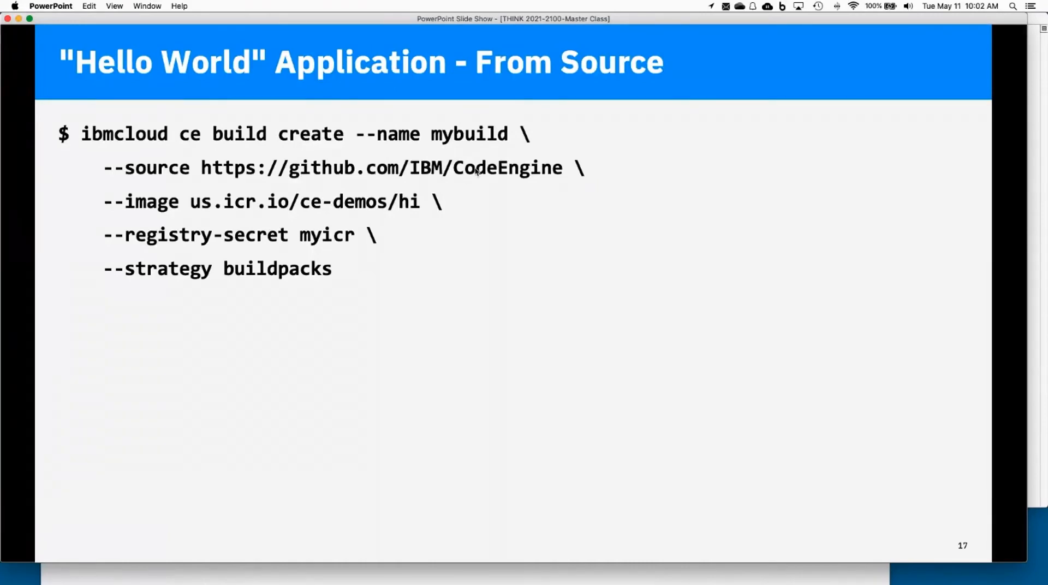
mouse_move(431, 226)
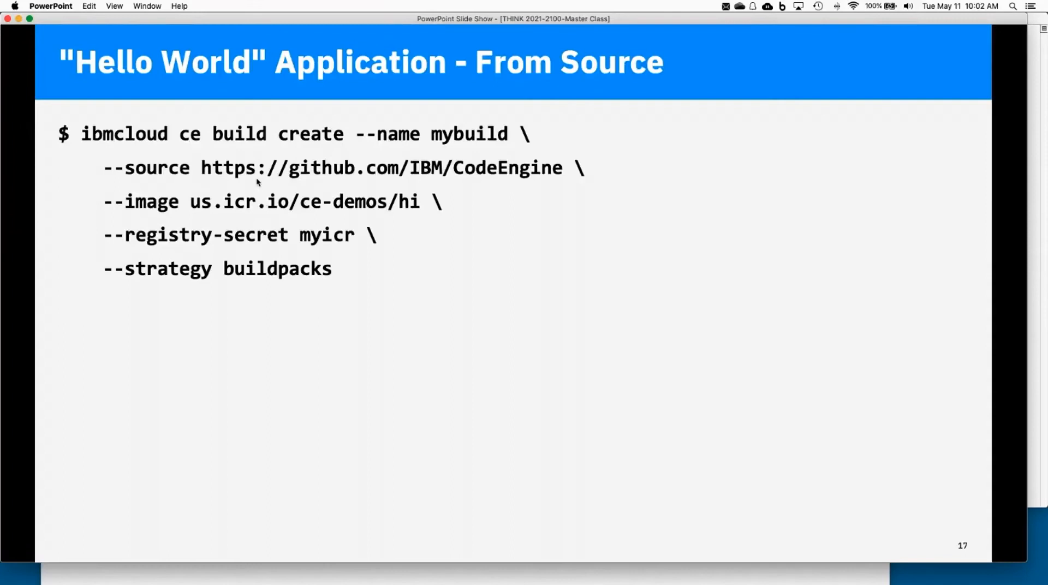
mouse_move(233, 209)
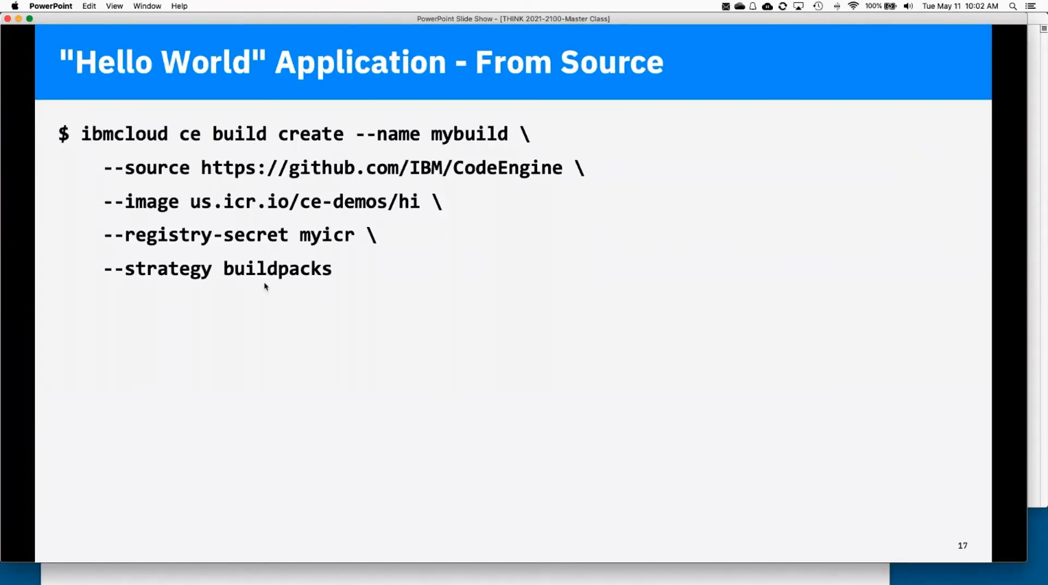
mouse_move(299, 280)
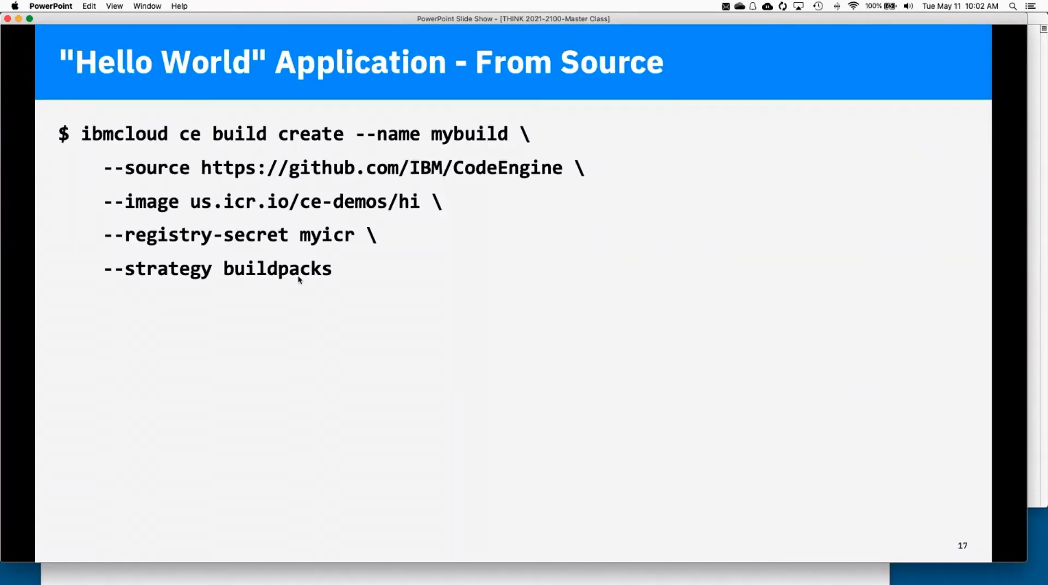
mouse_move(178, 283)
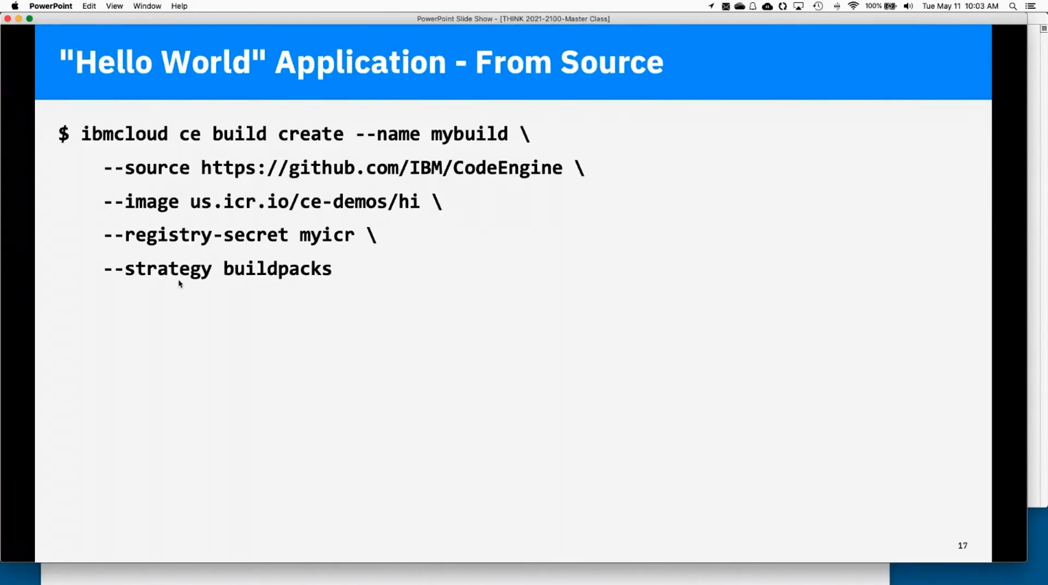
mouse_move(303, 298)
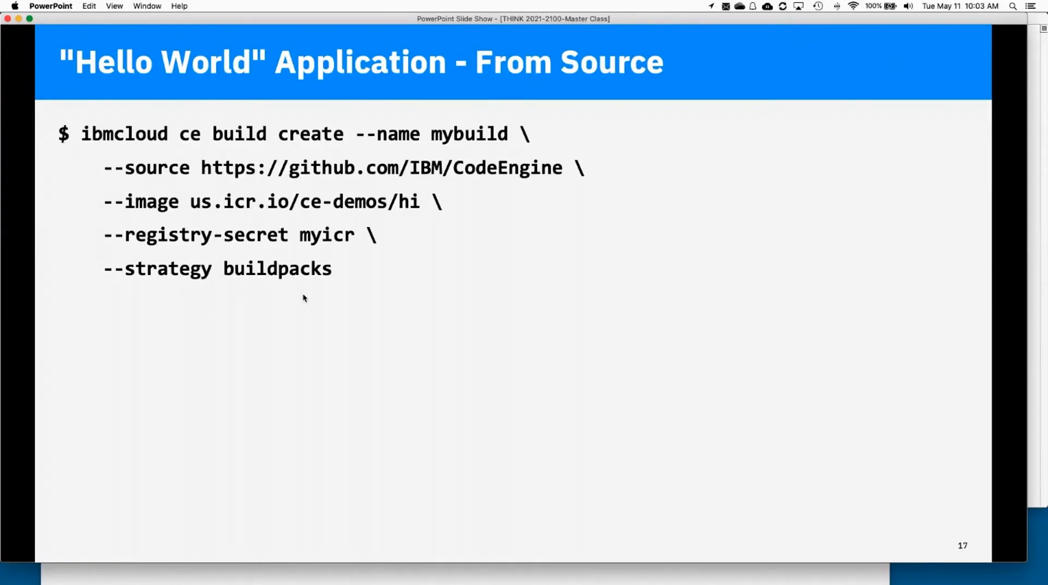
mouse_move(389, 213)
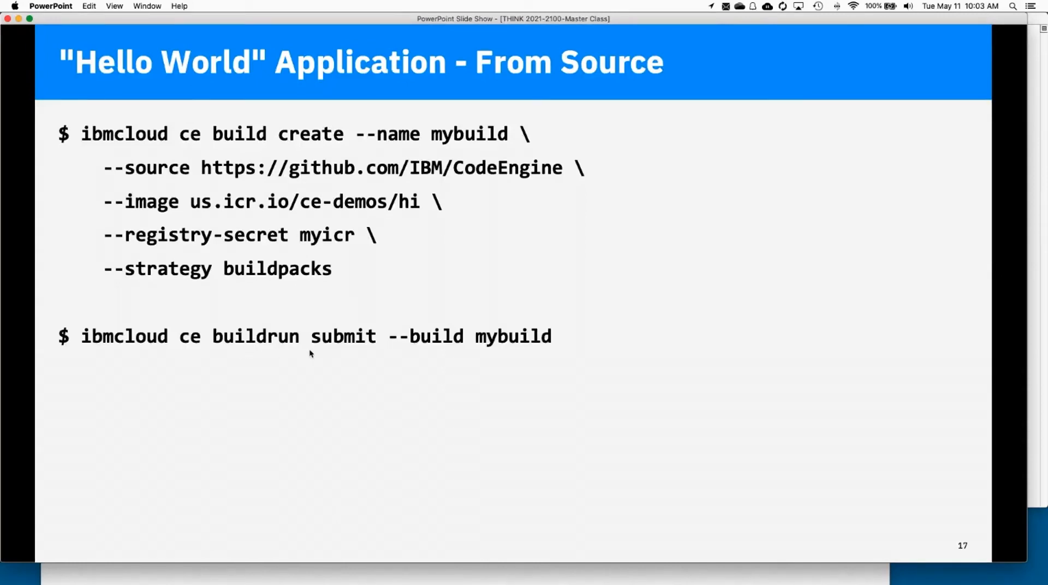
mouse_move(406, 346)
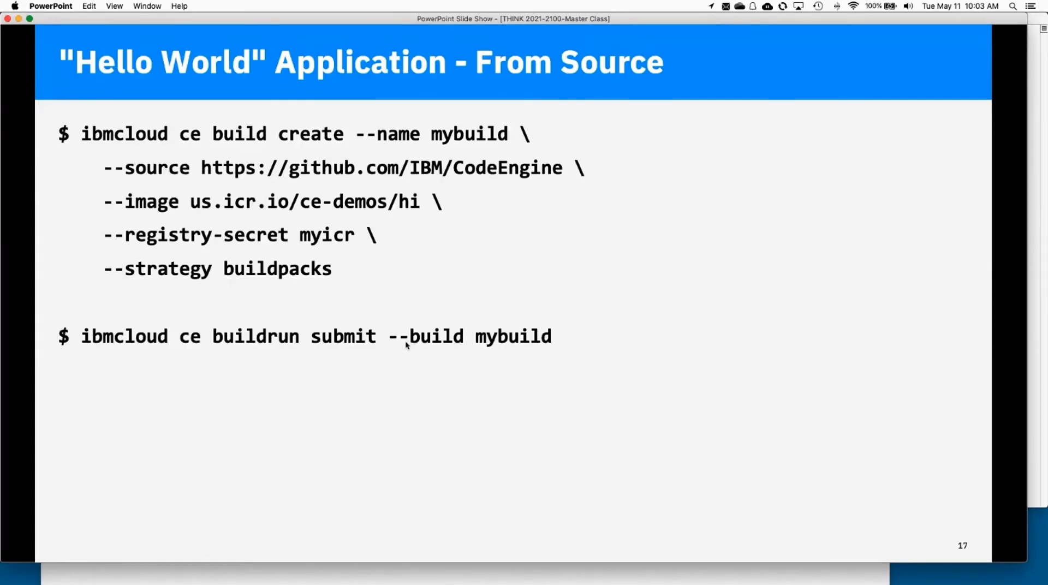
mouse_move(477, 348)
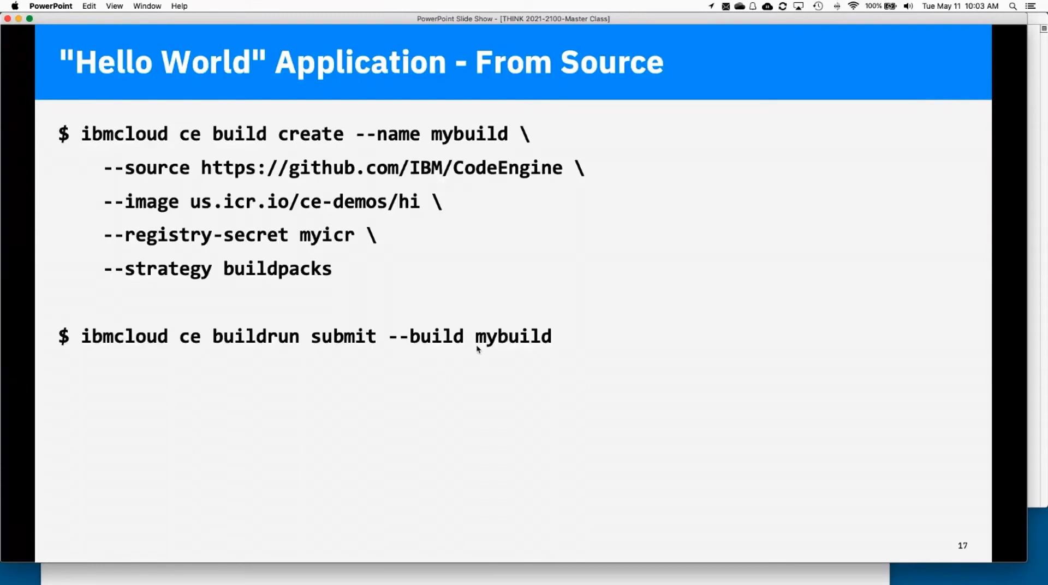
mouse_move(282, 352)
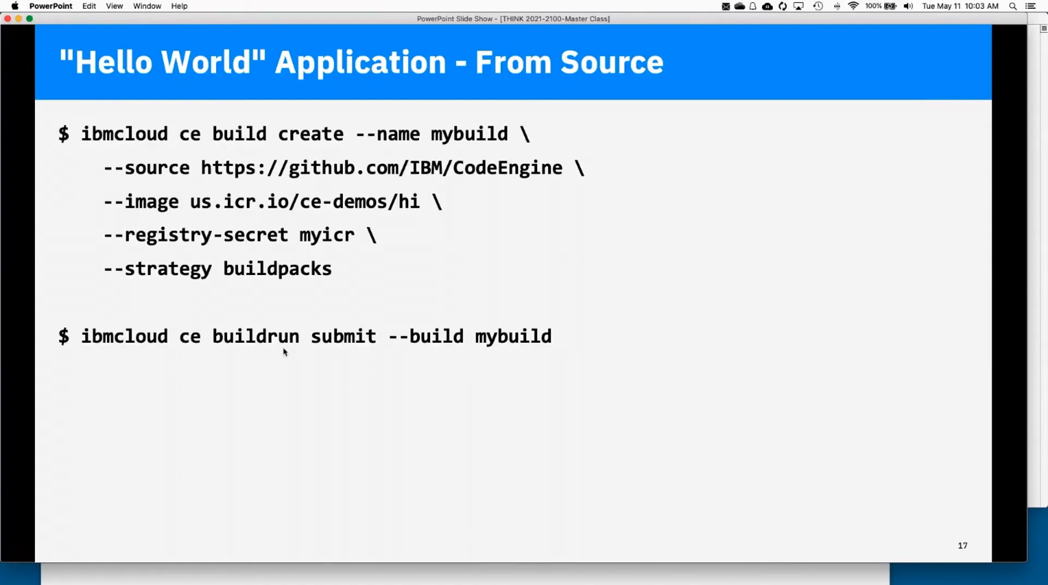
mouse_move(494, 311)
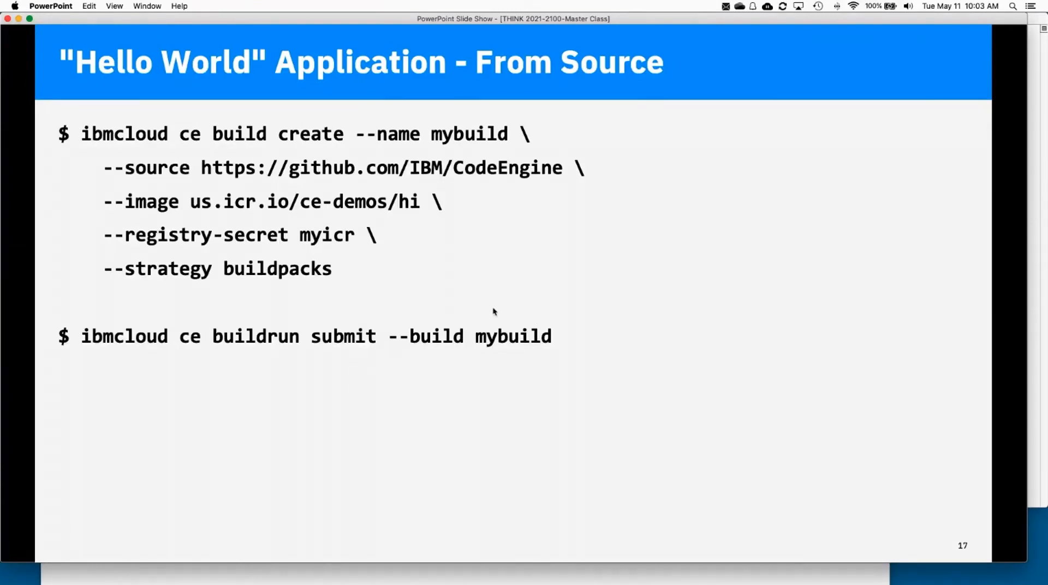
mouse_move(520, 352)
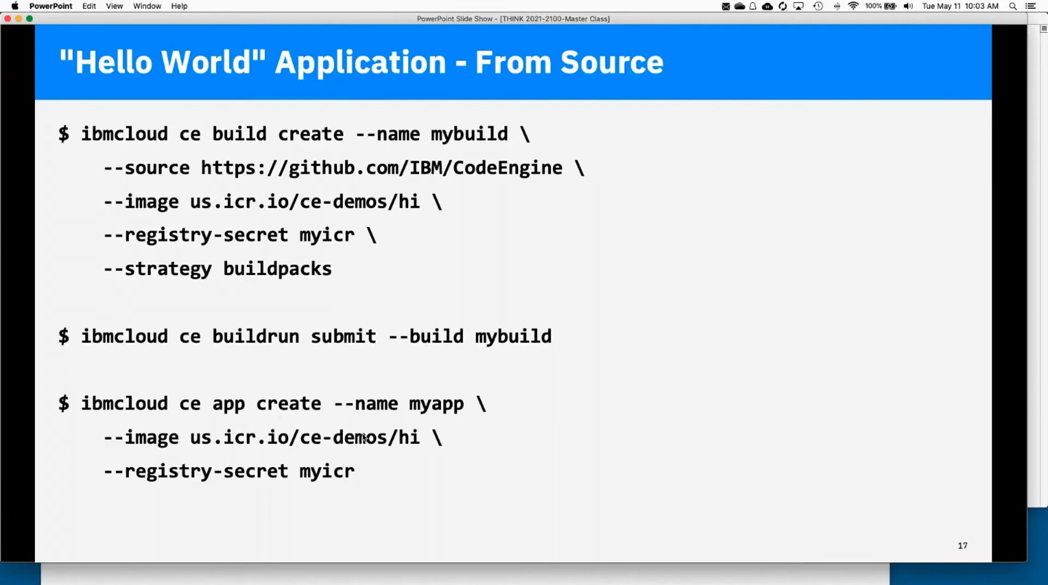
mouse_move(197, 459)
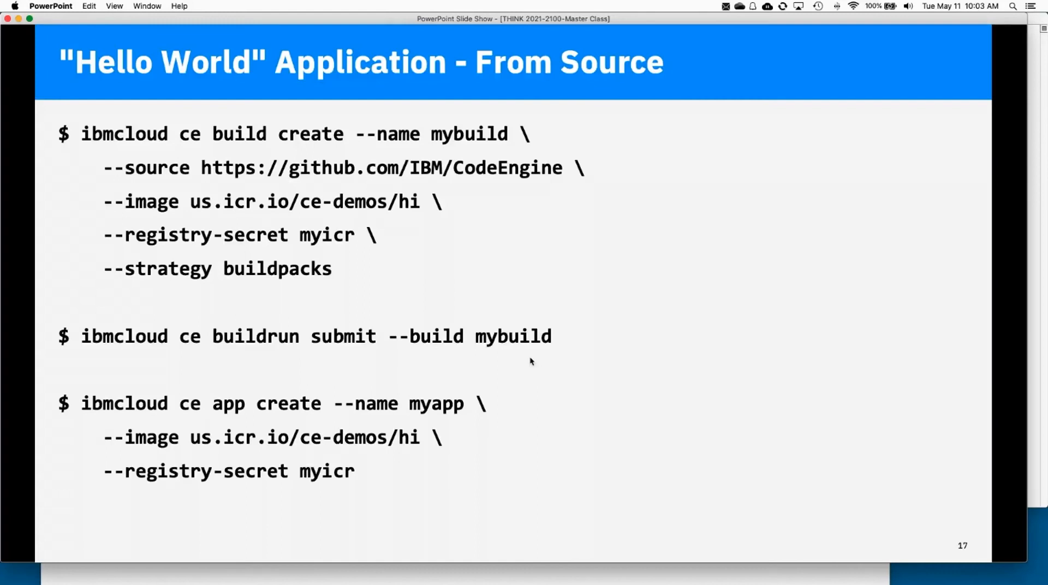
mouse_move(592, 333)
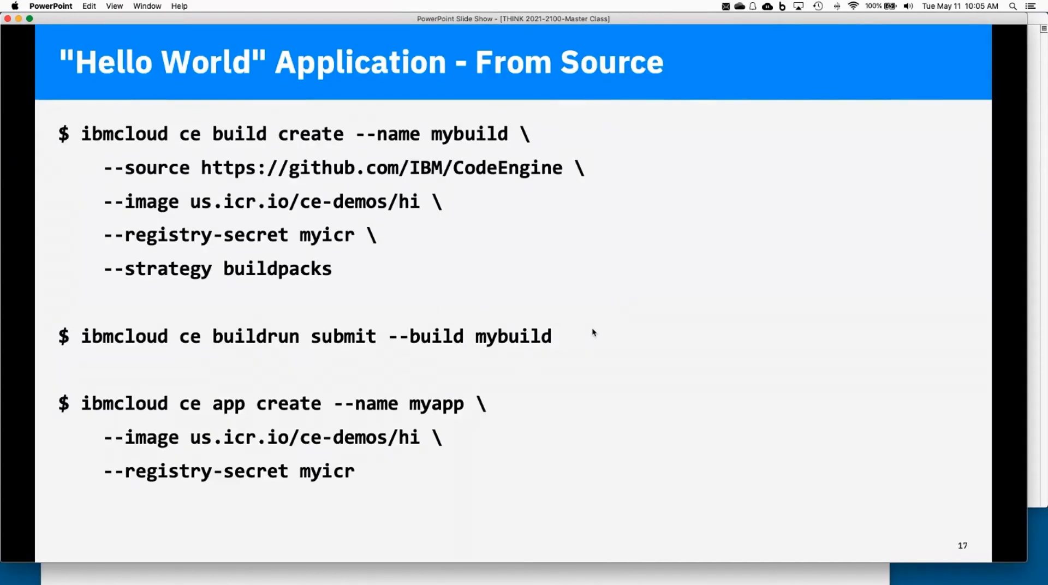
mouse_move(664, 321)
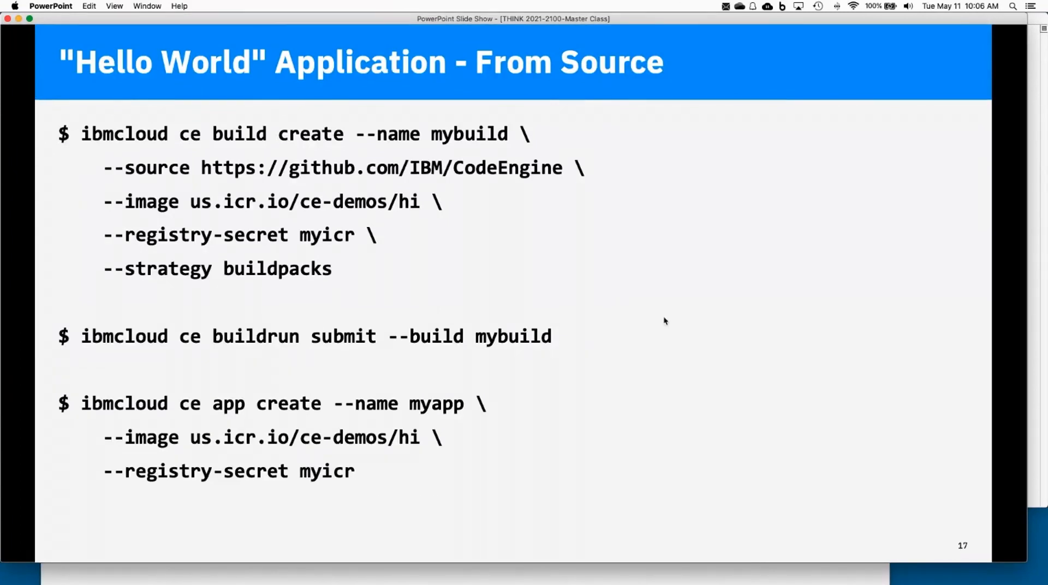
mouse_move(311, 297)
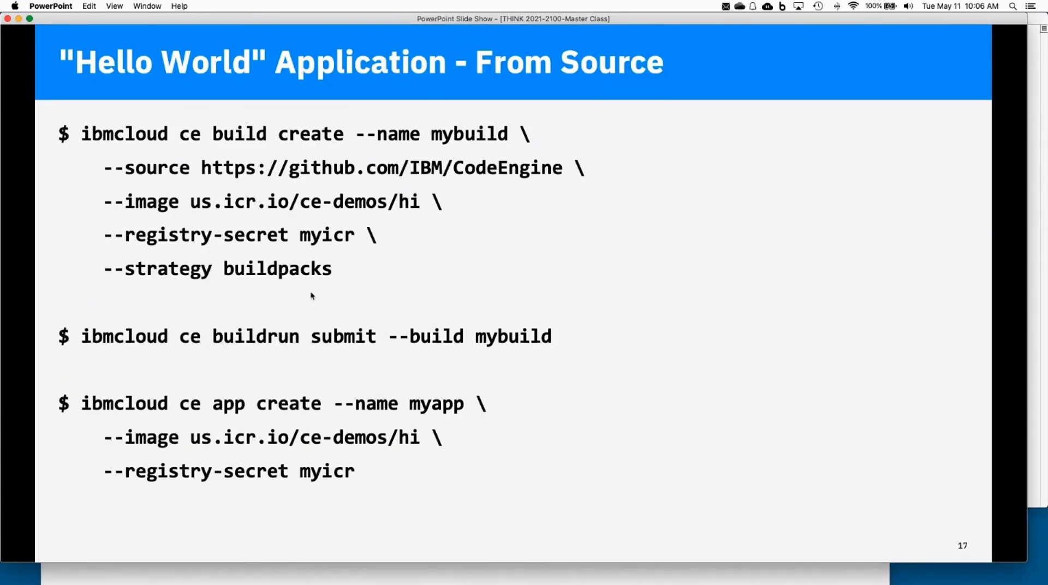